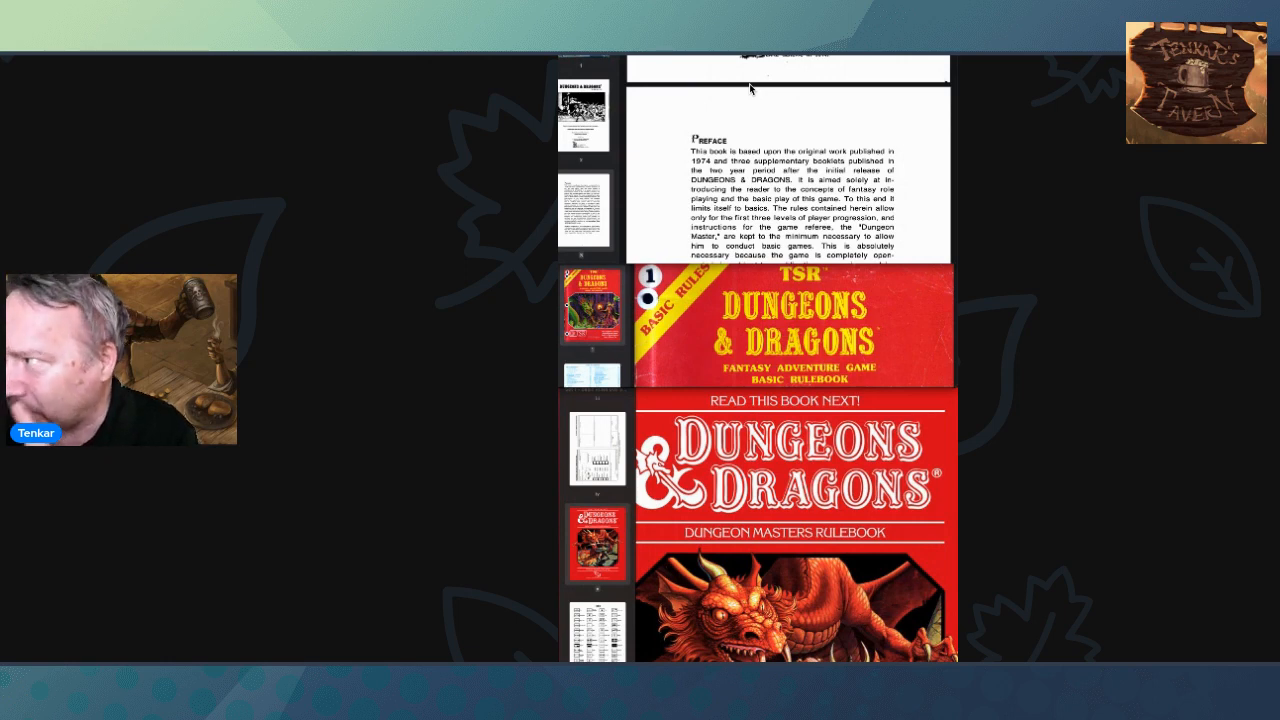
pyautogui.moveTo(724, 82)
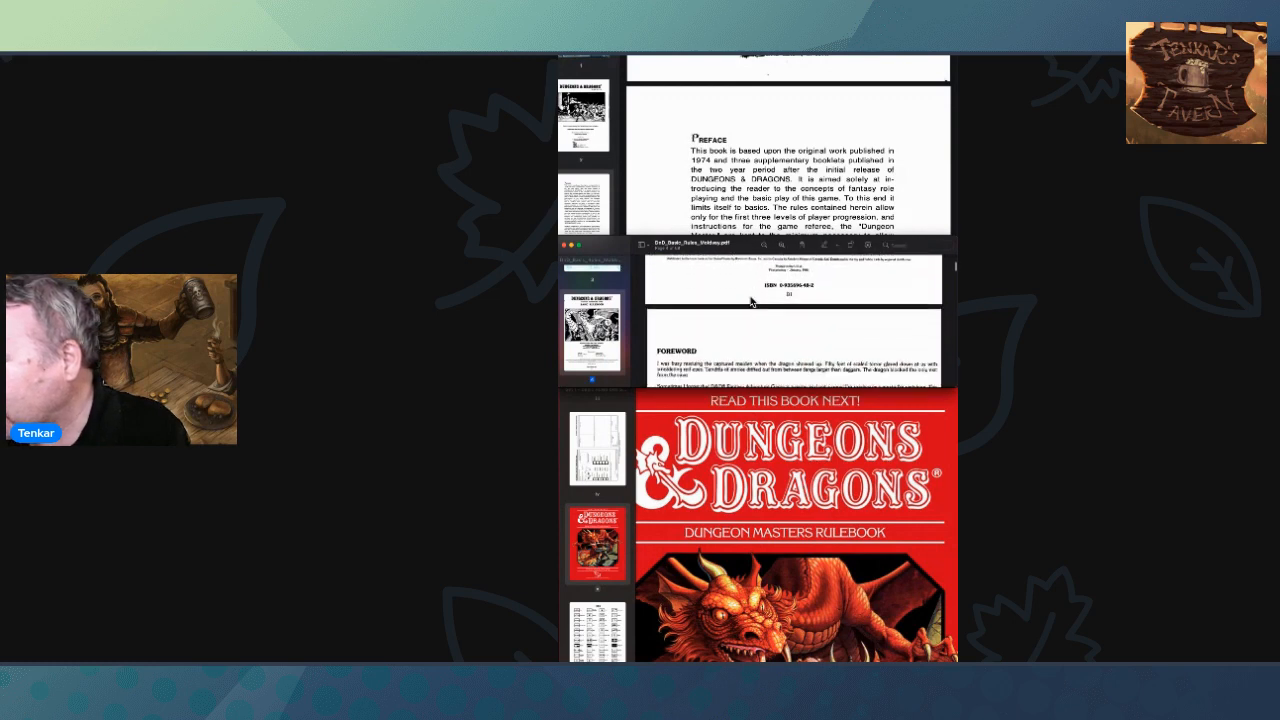
pyautogui.scroll(-3)
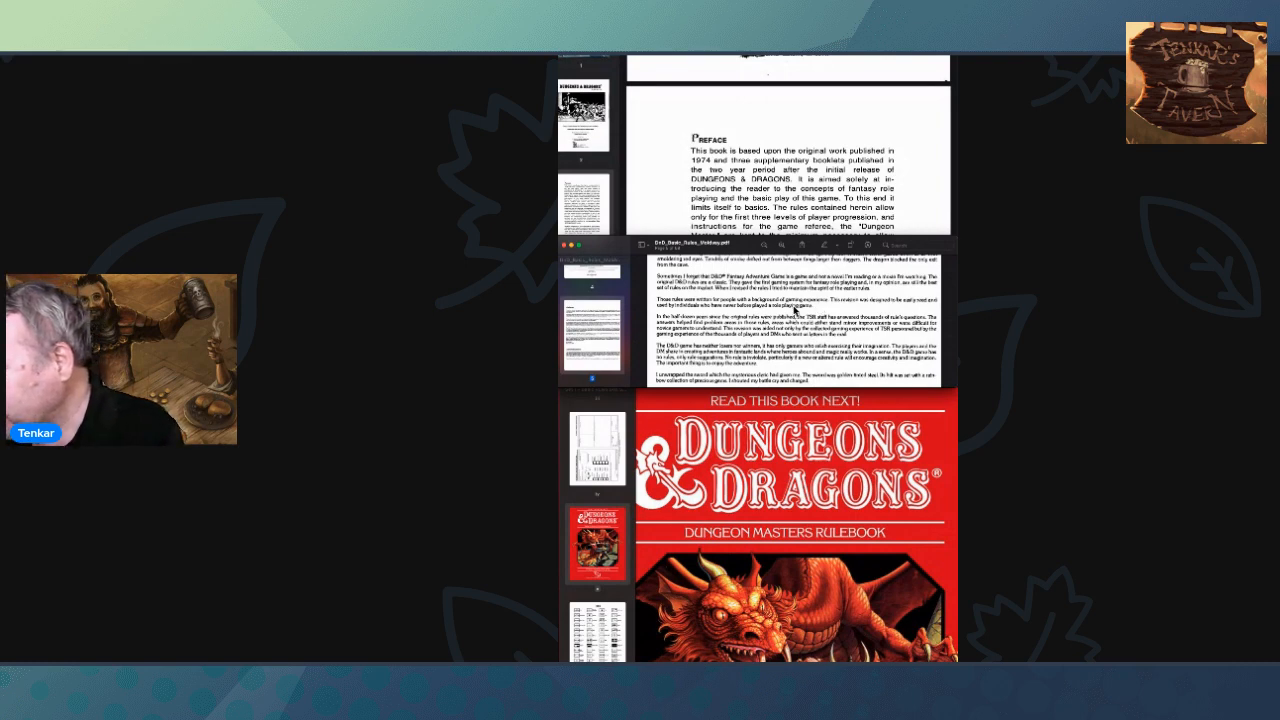
pyautogui.scroll(-3)
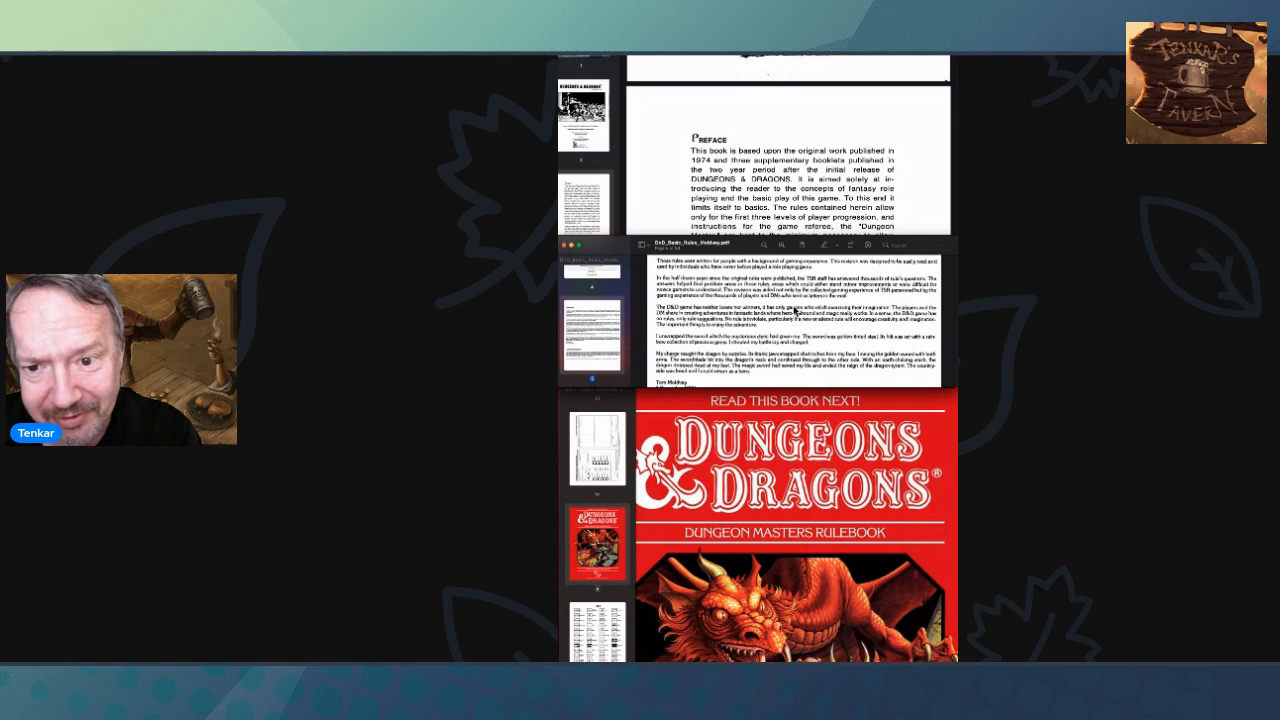
pyautogui.moveTo(862, 518)
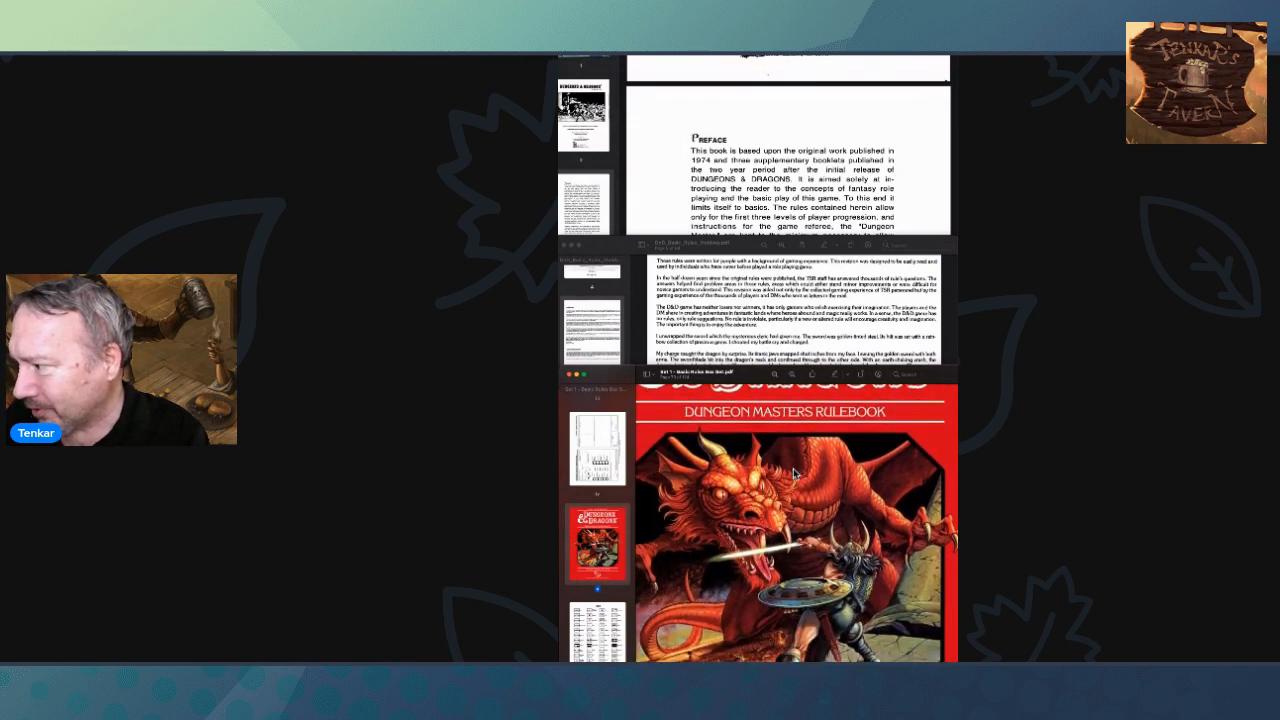
pyautogui.scroll(-3)
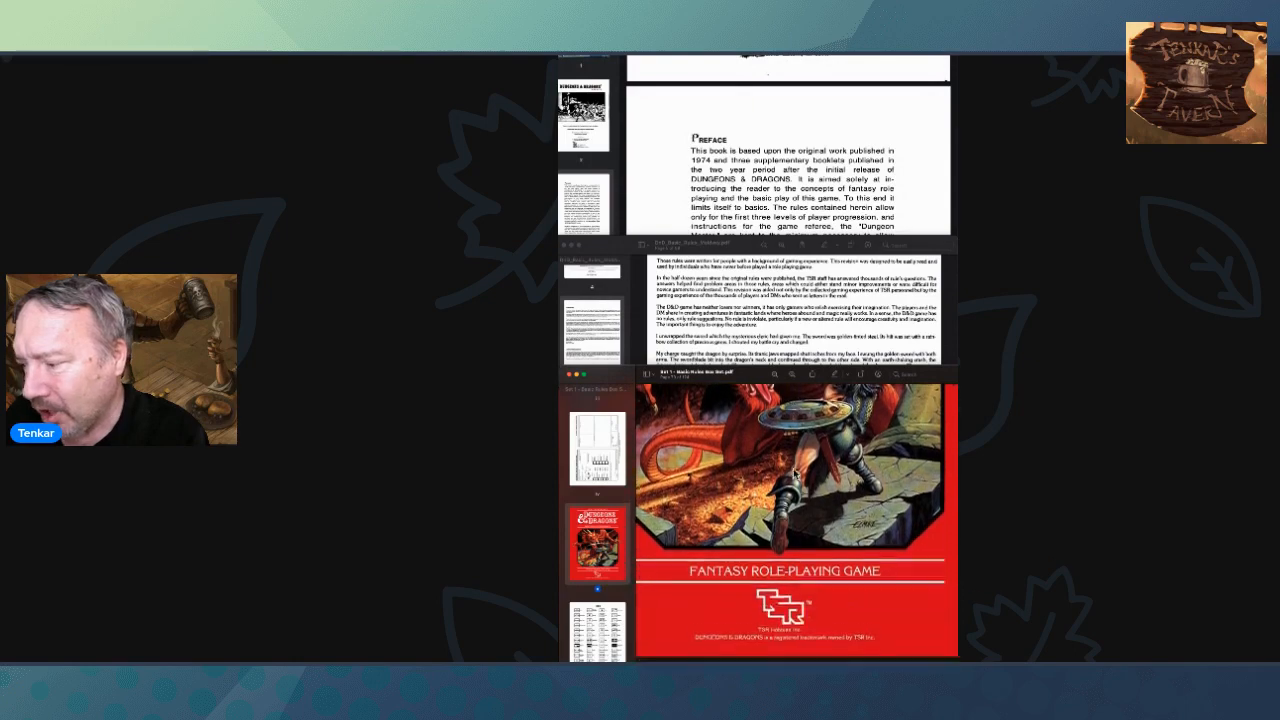
pyautogui.scroll(-3)
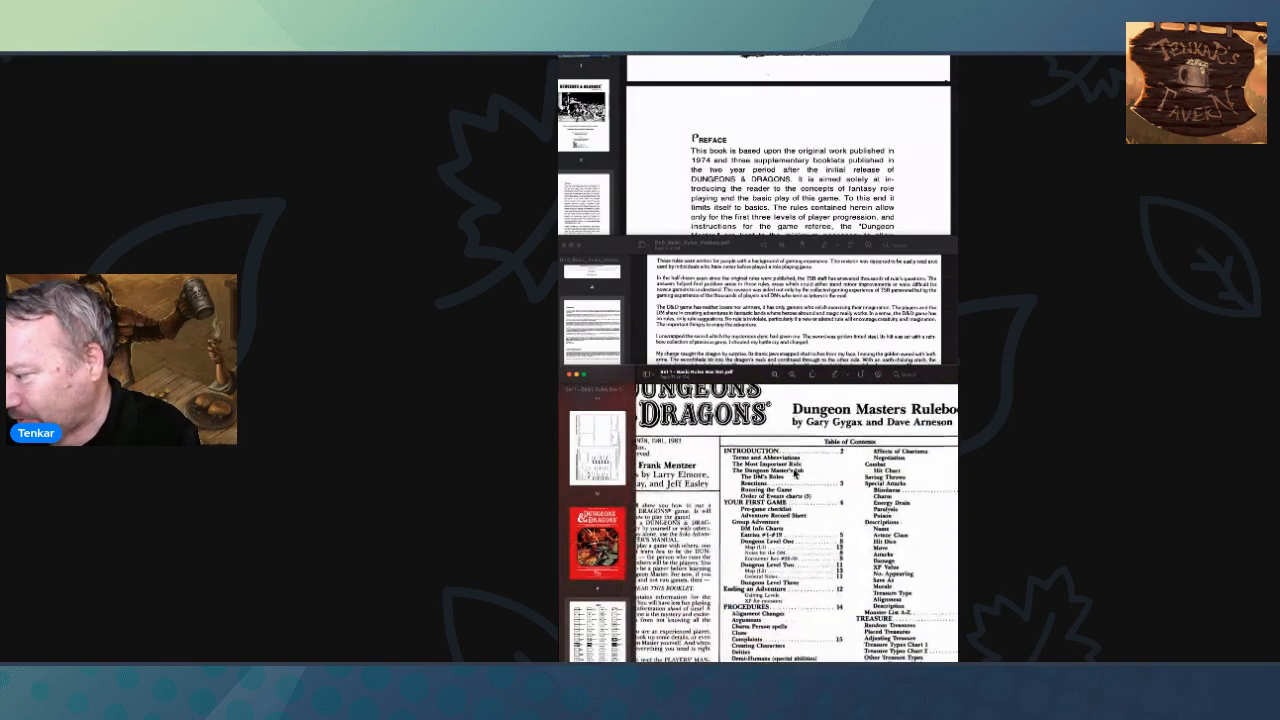
pyautogui.scroll(-3)
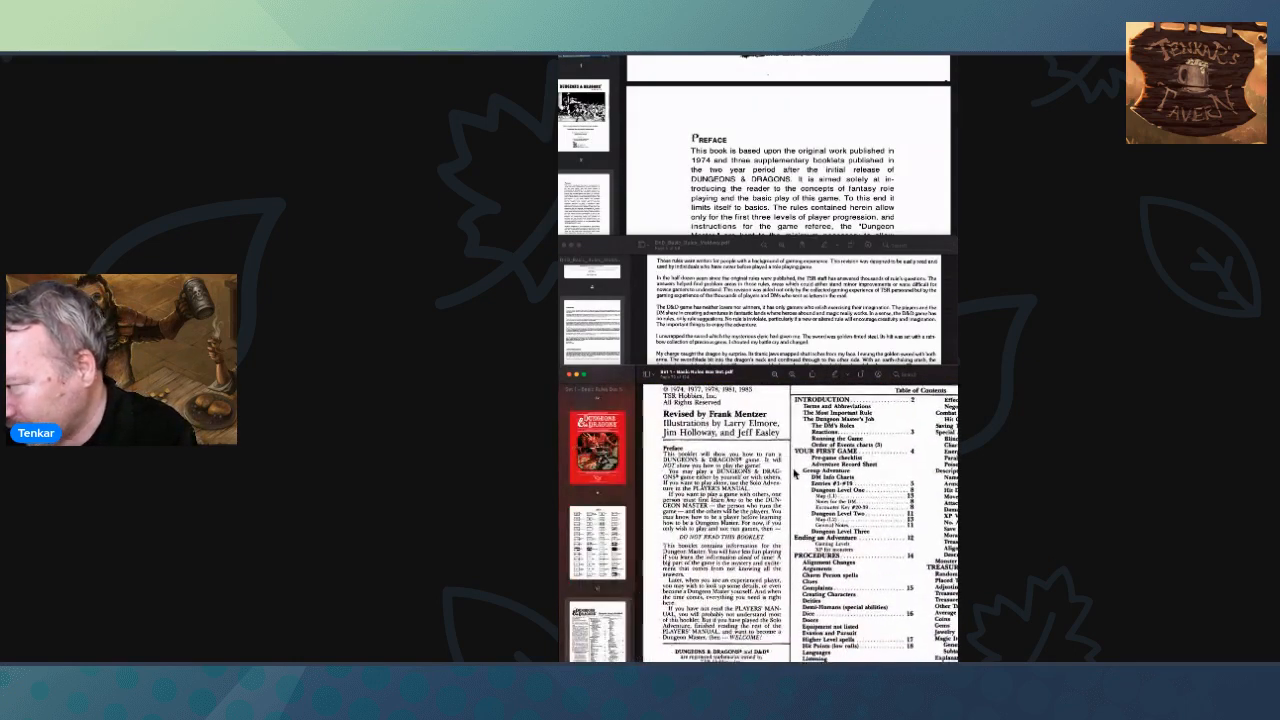
pyautogui.scroll(3)
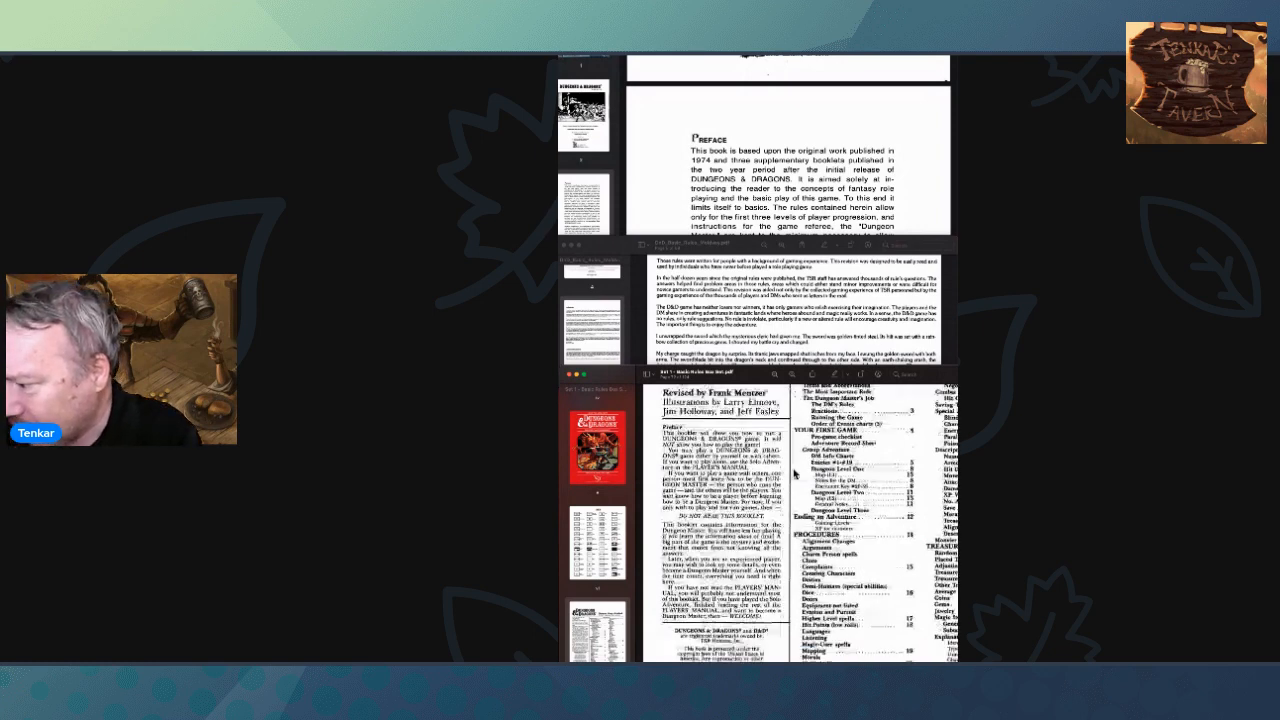
pyautogui.scroll(-3)
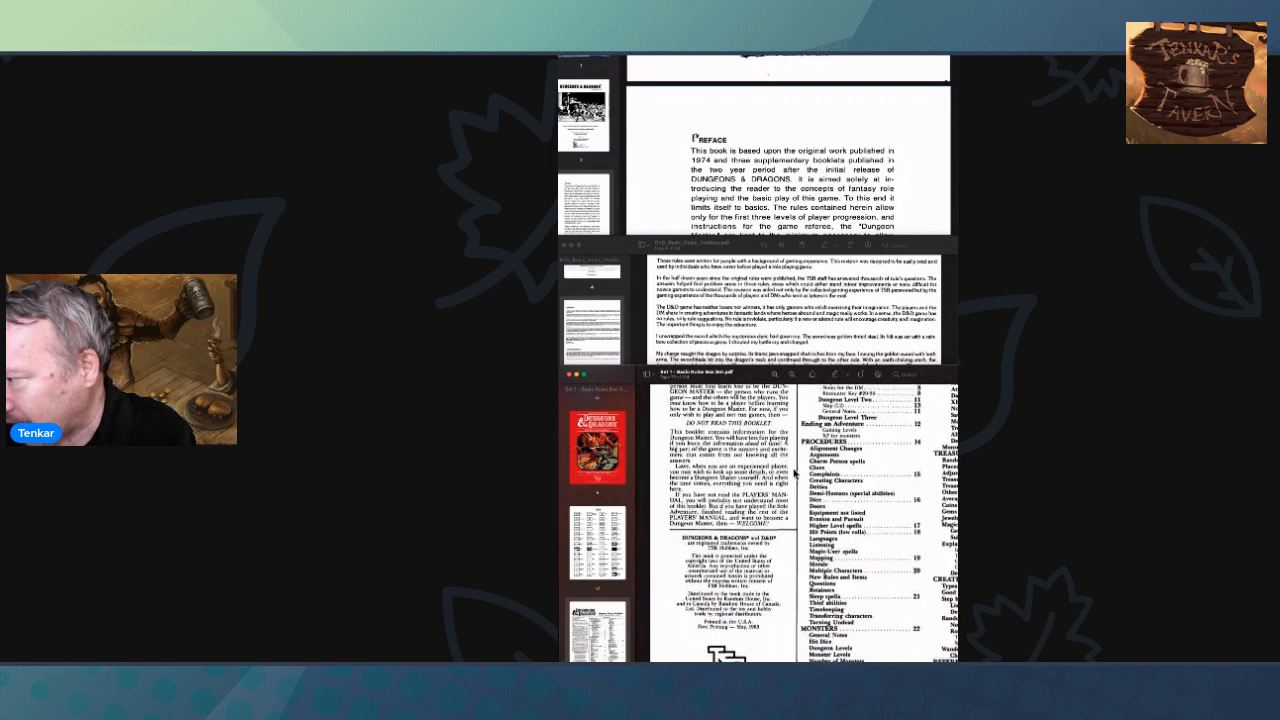
pyautogui.scroll(-3)
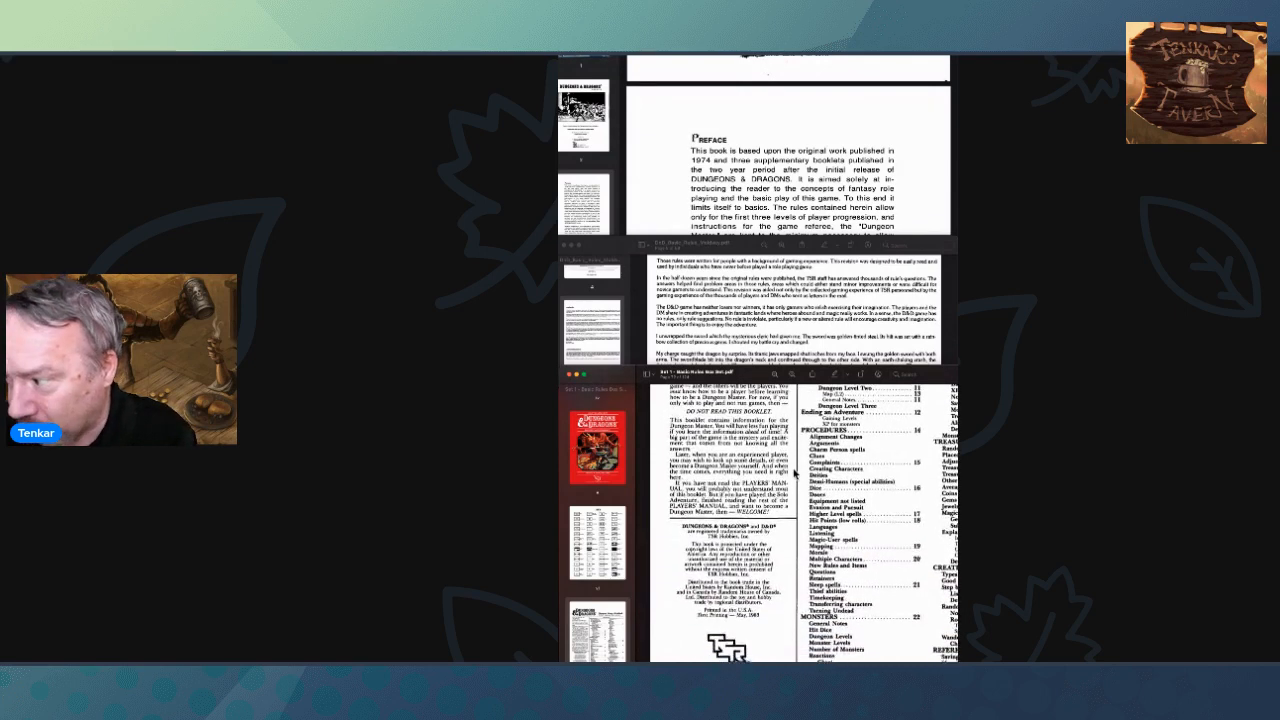